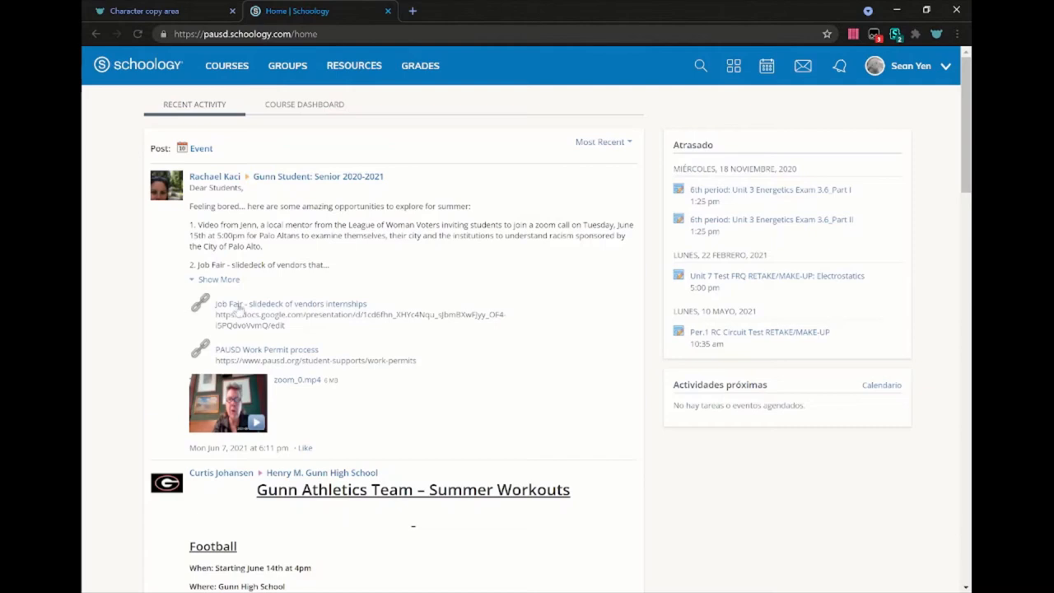
mouse_move(523, 213)
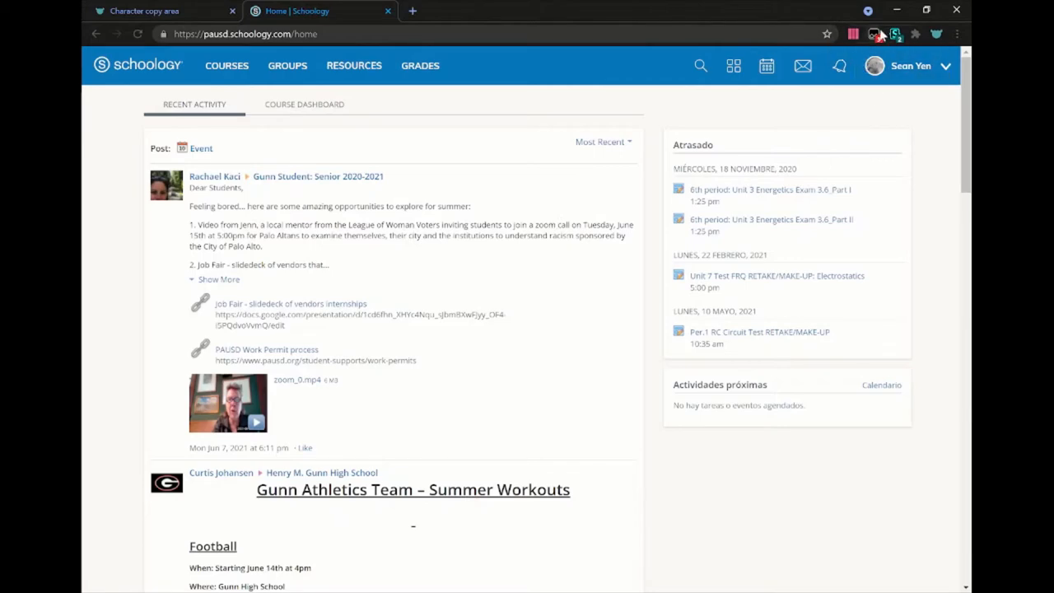
Step: Switch the feed to Underground and create an account with display name 'sheep'
click(875, 33)
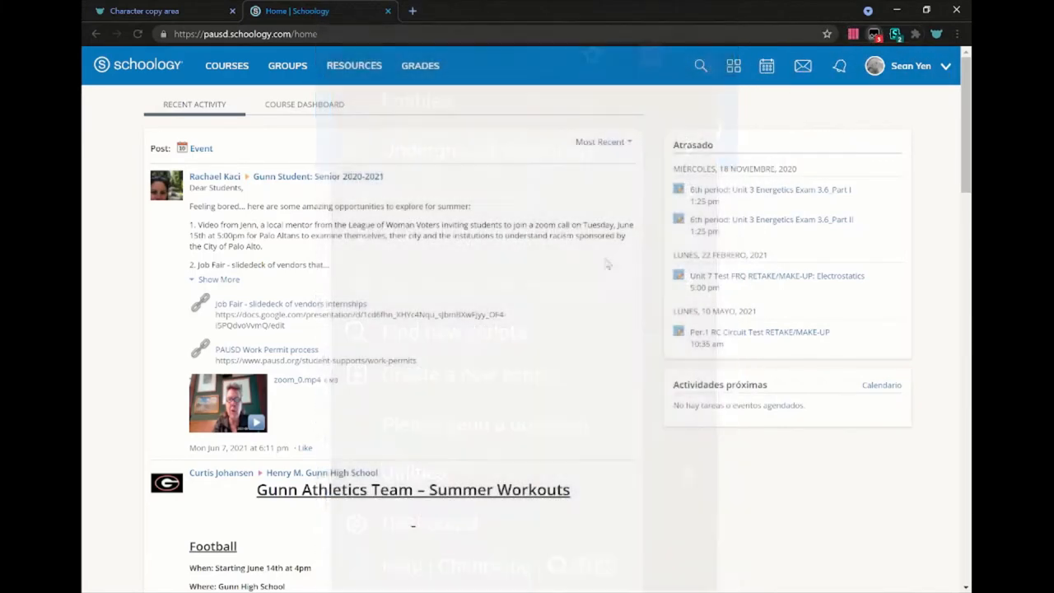
click(601, 141)
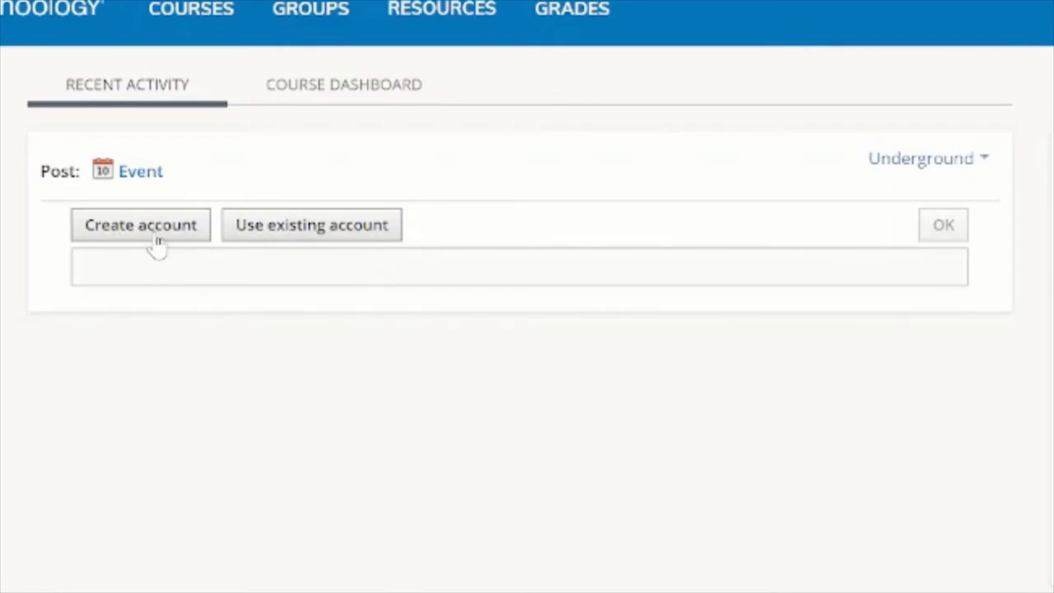
click(140, 224)
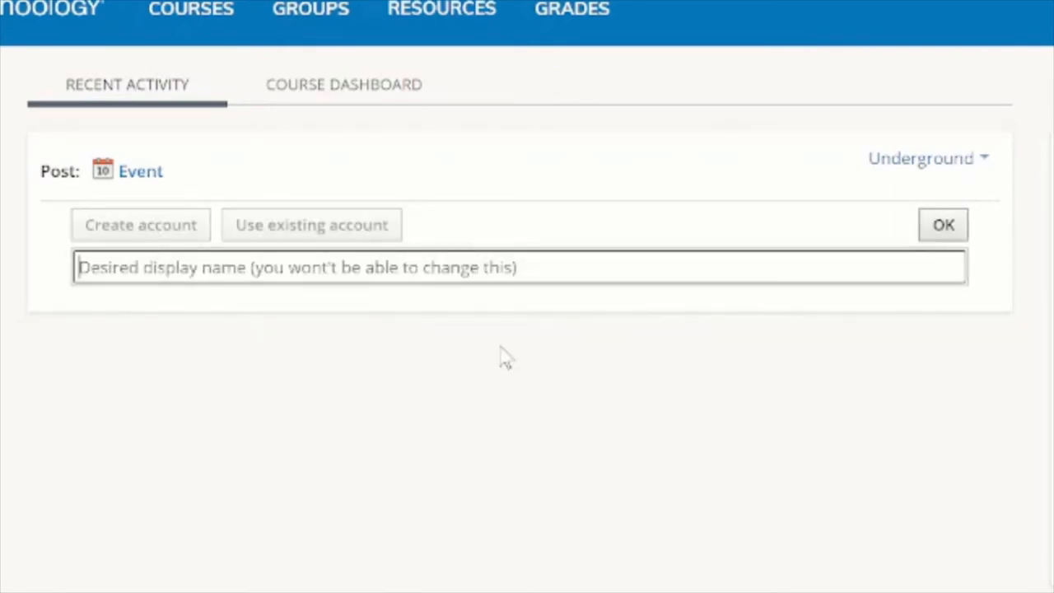
text(sheep)
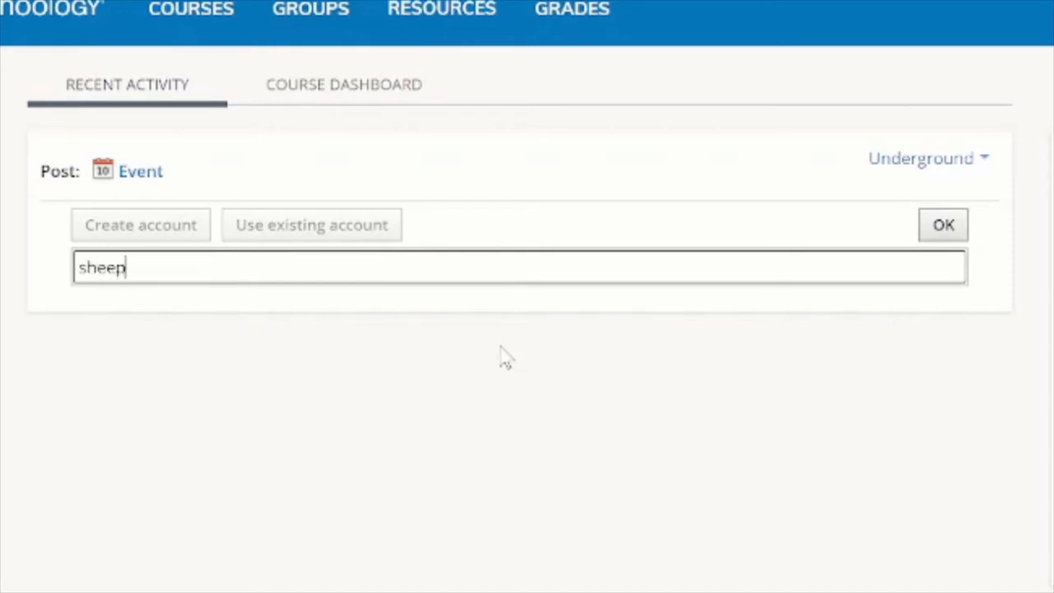
click(942, 224)
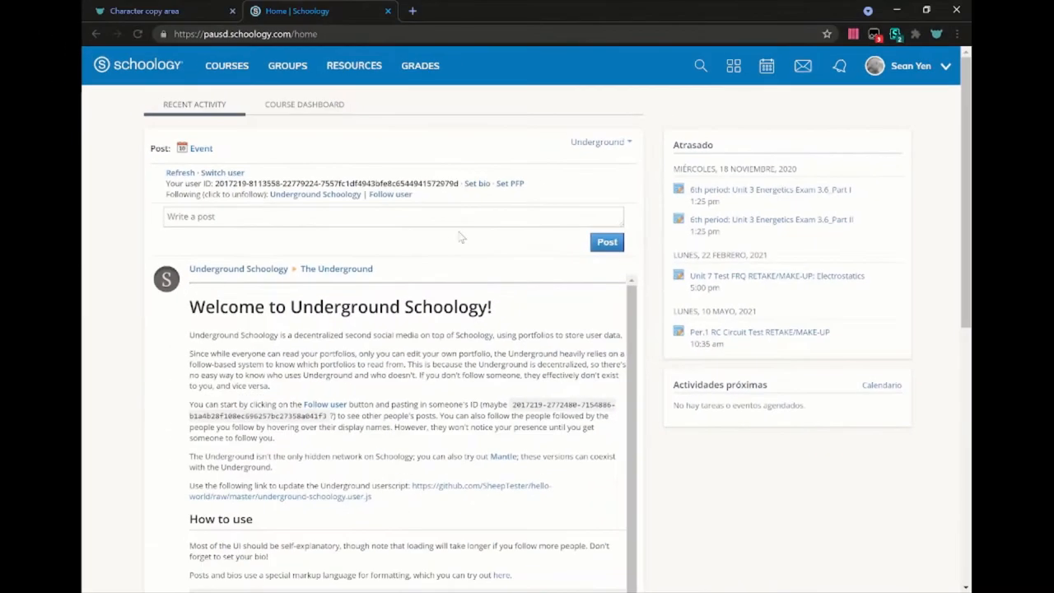
scroll(down, 3)
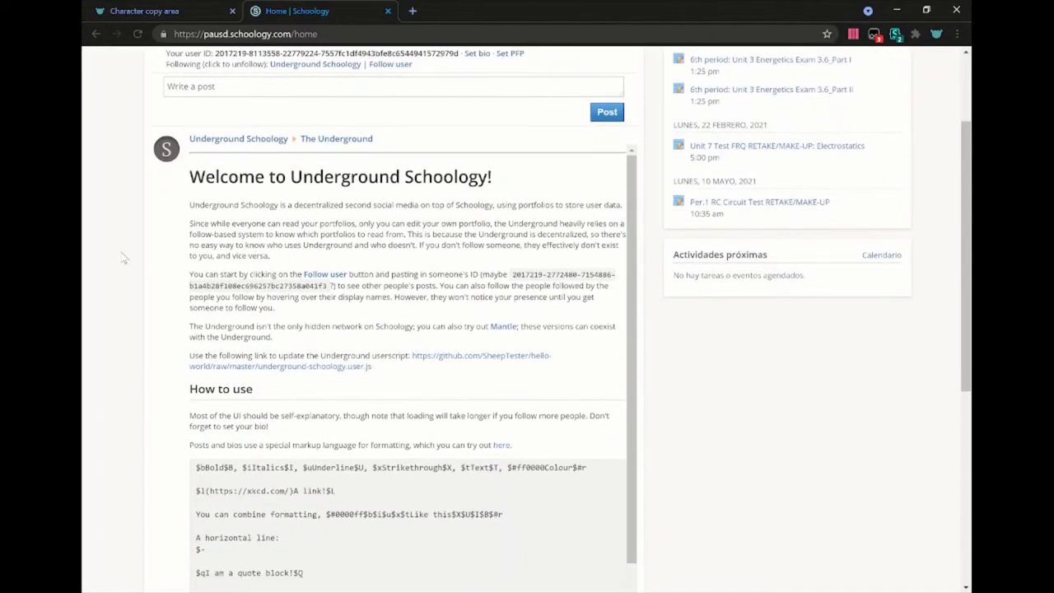
mouse_move(128, 260)
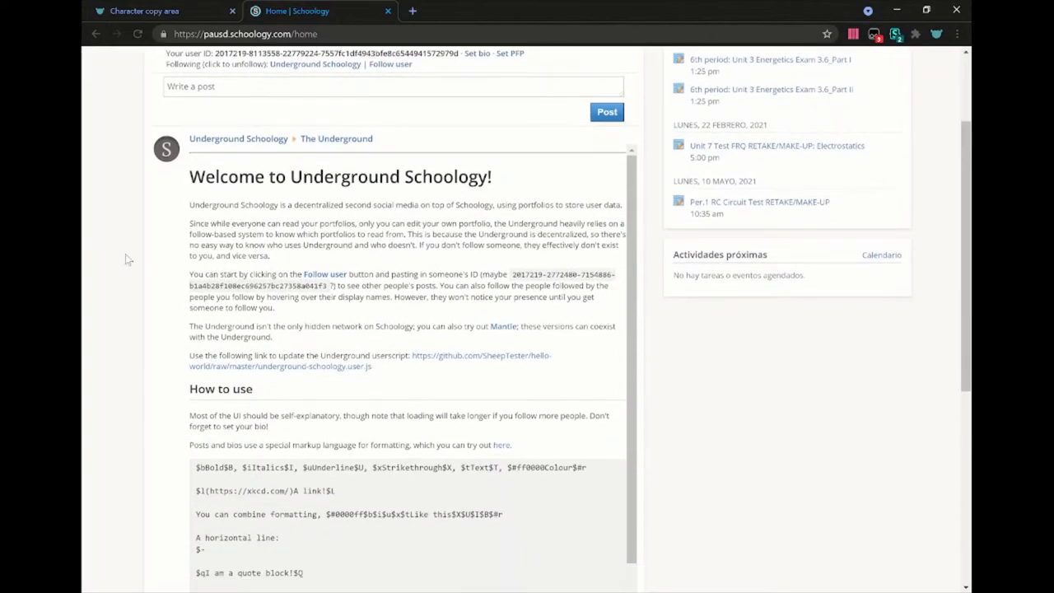
scroll(down, 3)
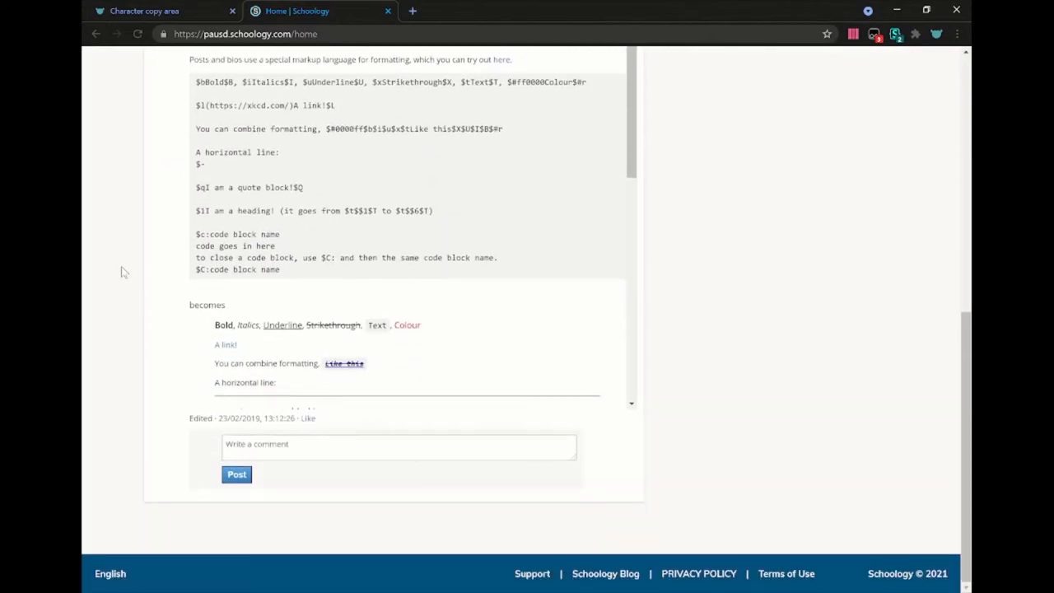
scroll(up, 3)
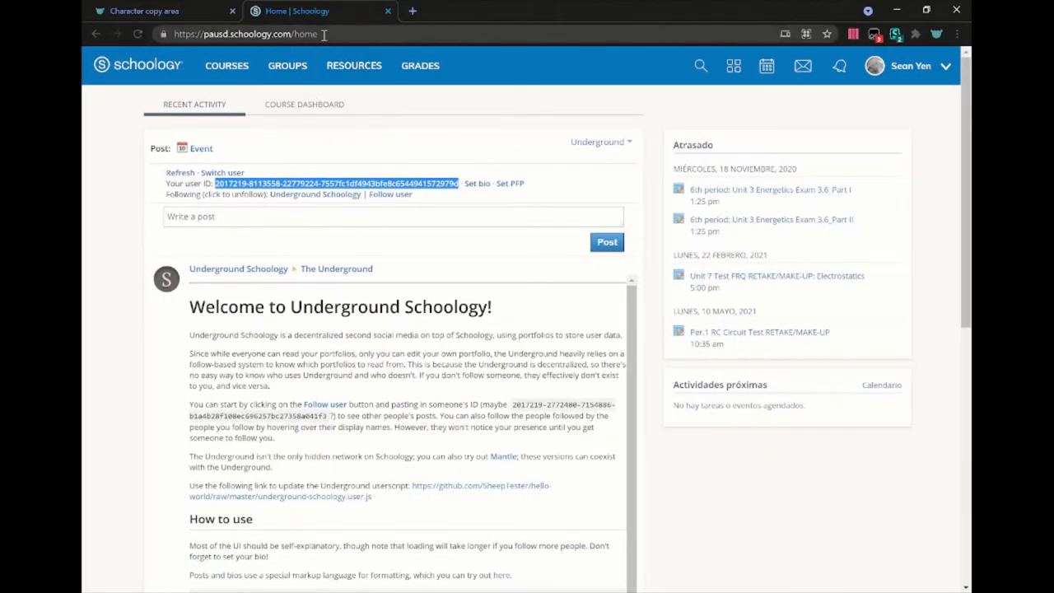
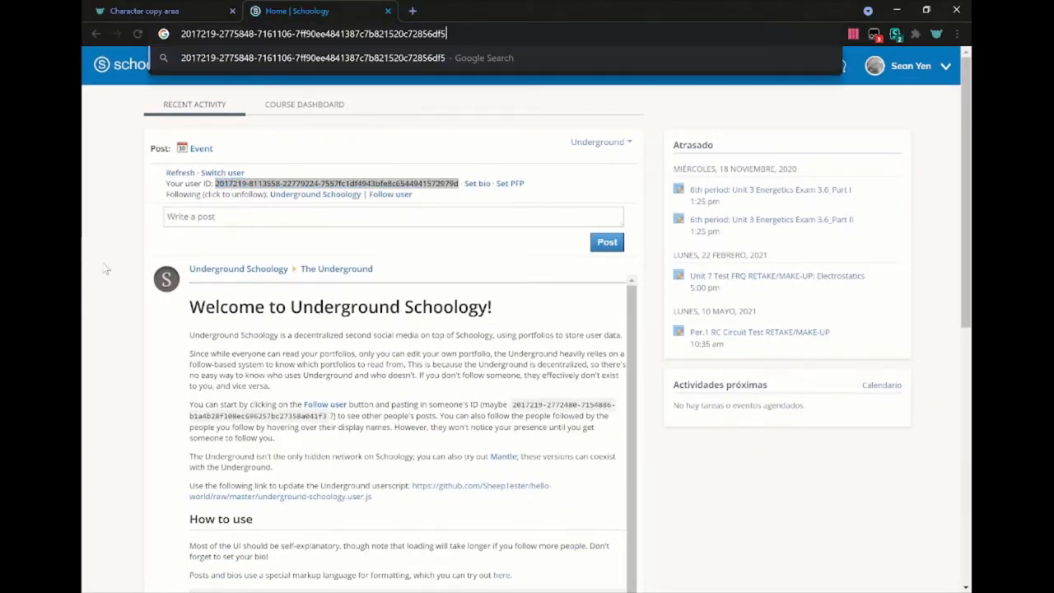
Step: Follow the Emoji tester user by their pasted user ID
click(389, 195)
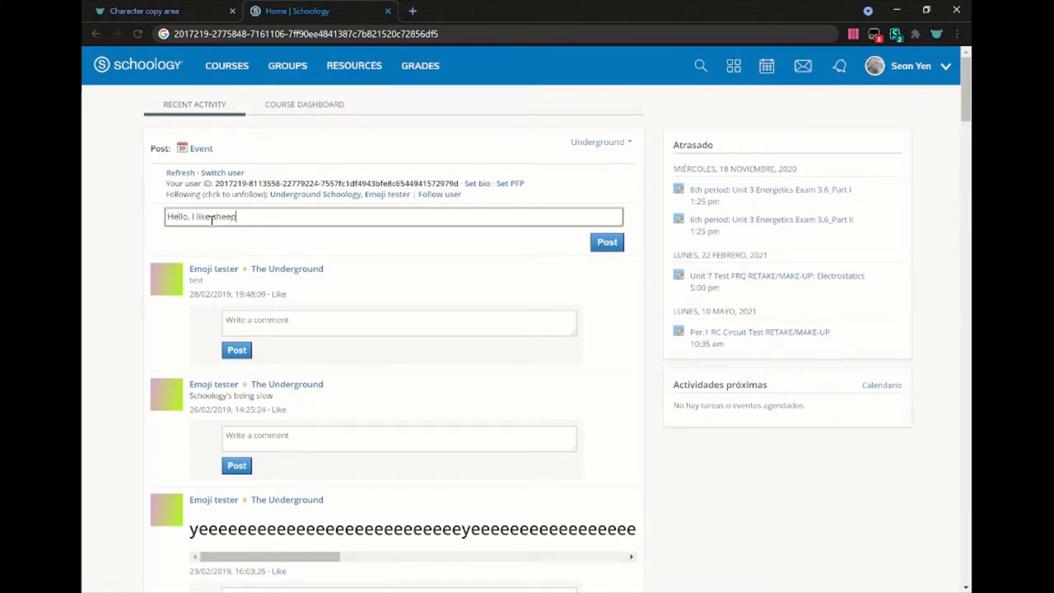
Step: Publish the 'Hello, I like sheep' greeting post to the feed
click(606, 240)
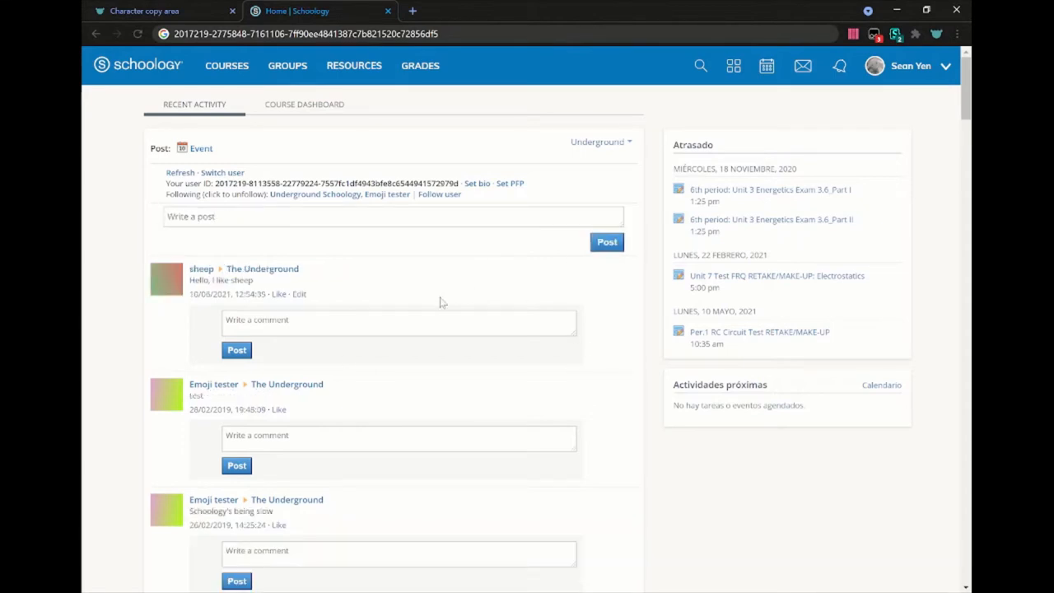
scroll(down, 3)
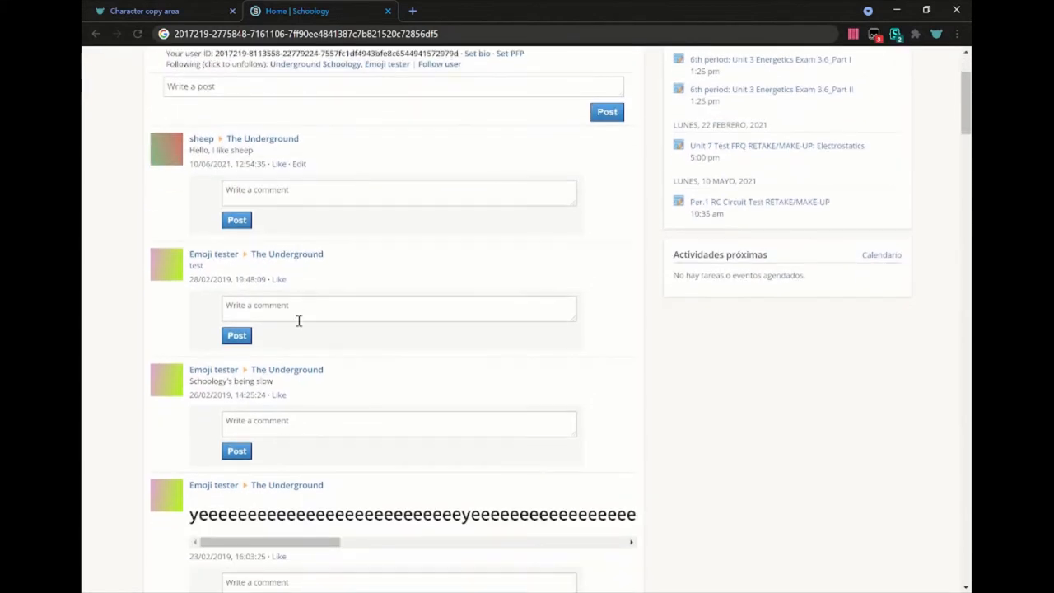
Step: Comment 'Hi, I like your... fa' on Emoji tester's test post and like it
click(399, 308)
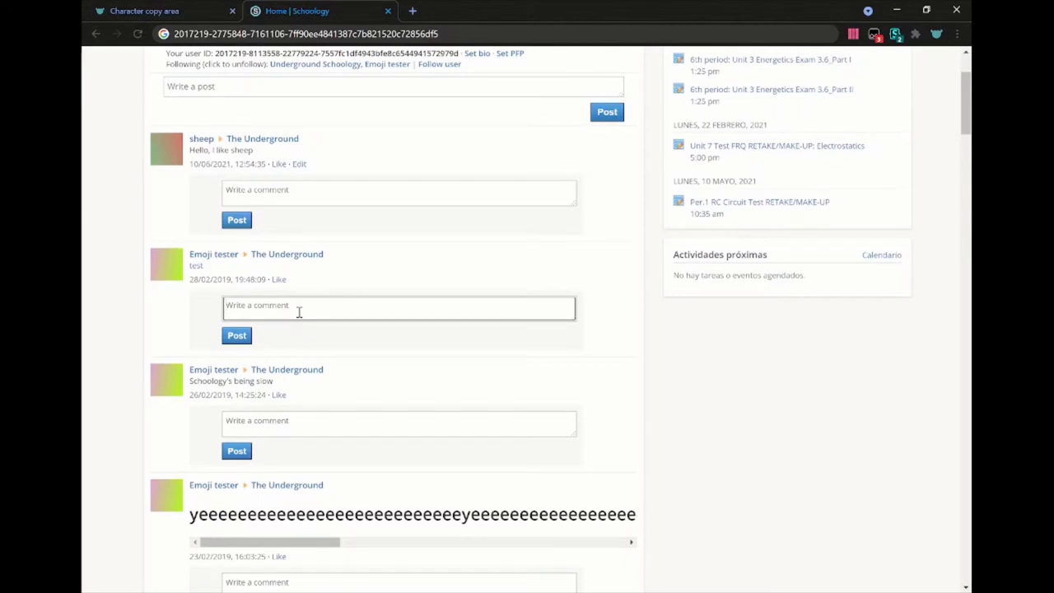
text(Hi,)
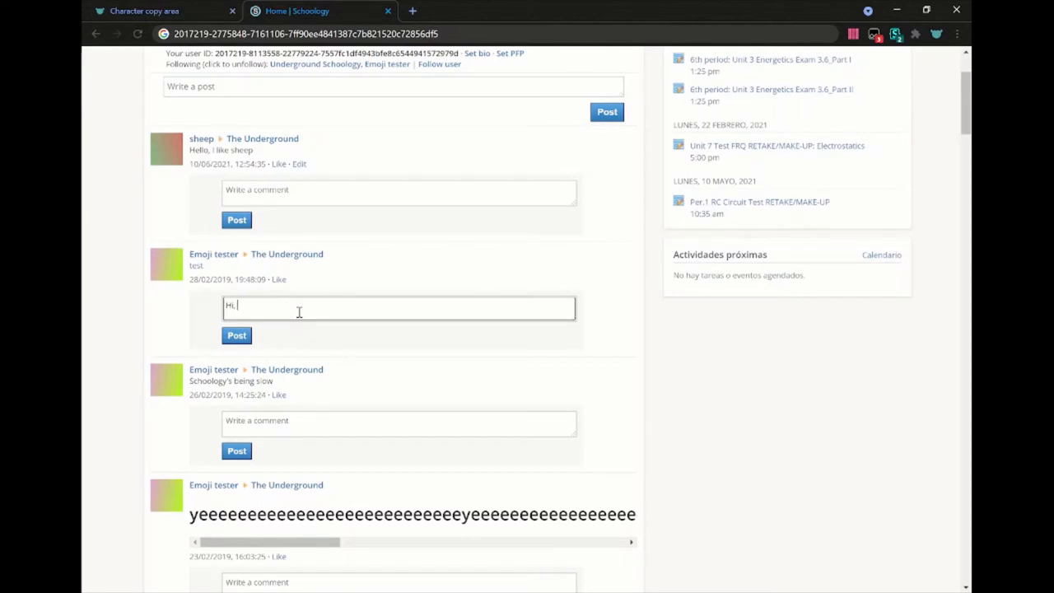
text(I like your... fa)
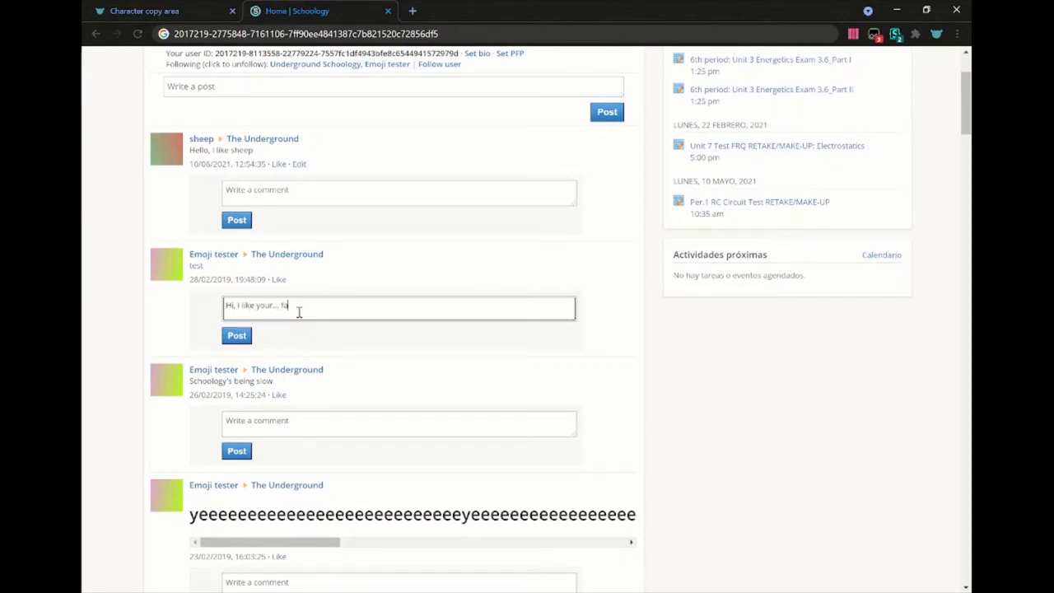
click(237, 336)
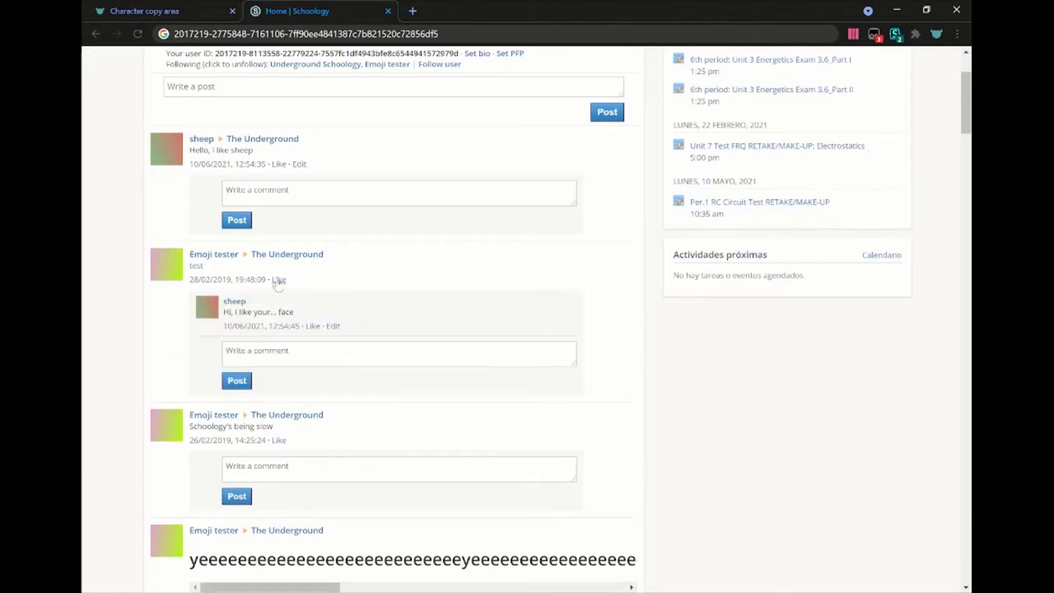
click(277, 280)
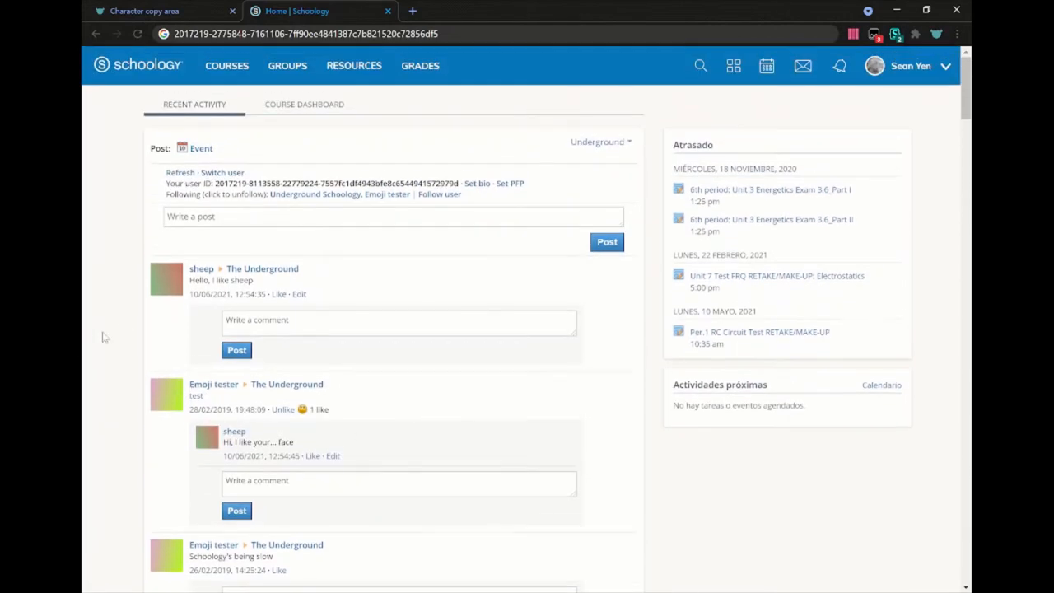
mouse_move(116, 327)
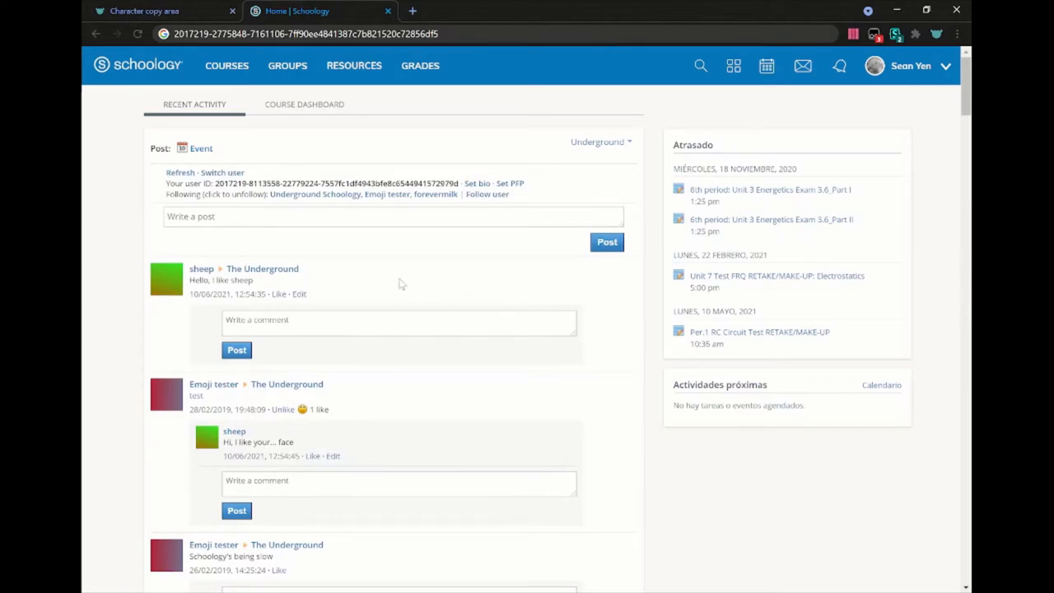
click(435, 194)
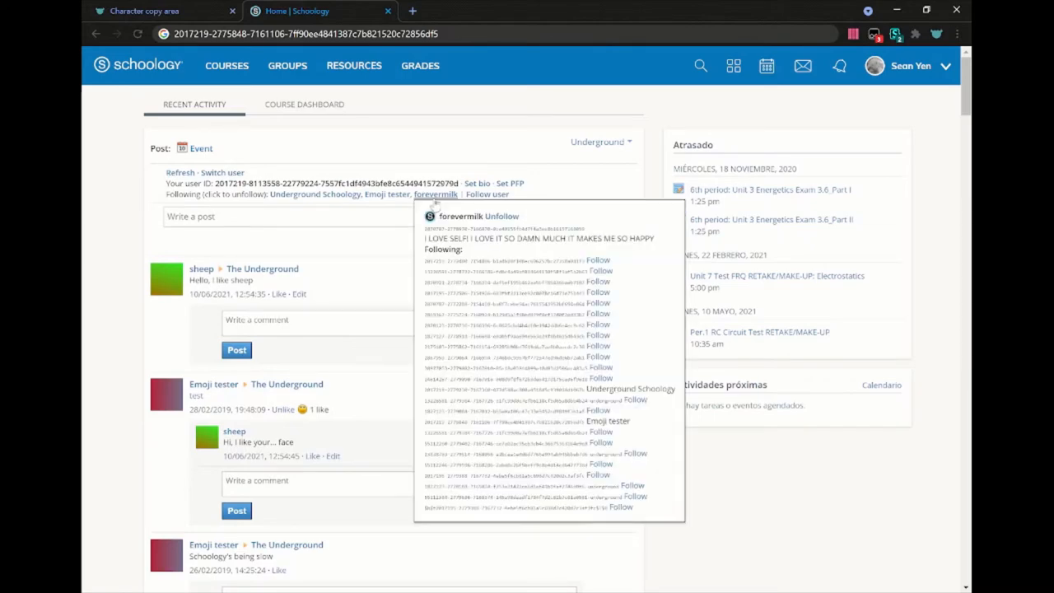
scroll(down, 3)
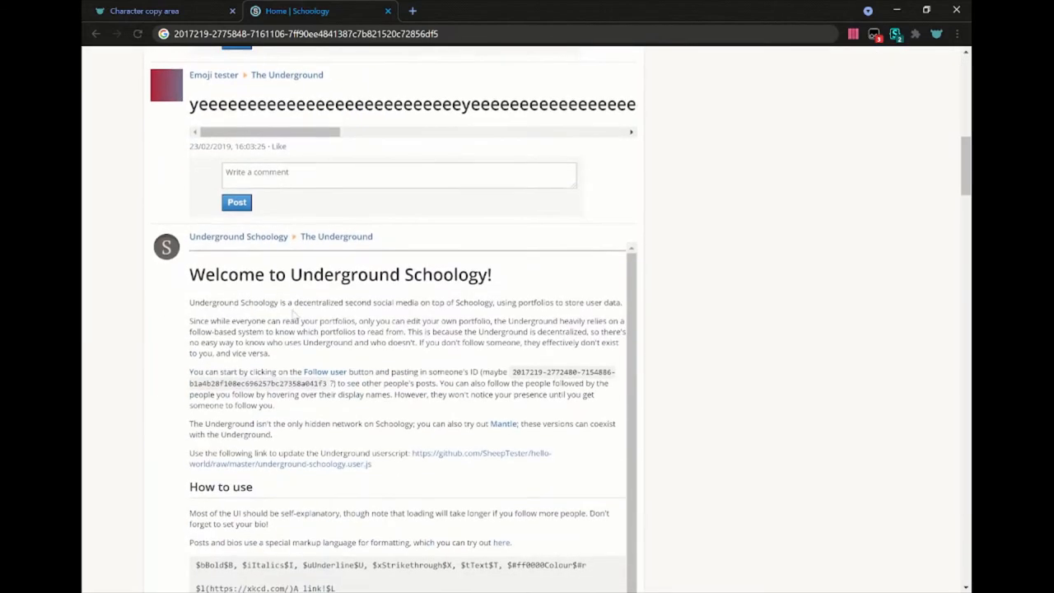
scroll(down, 3)
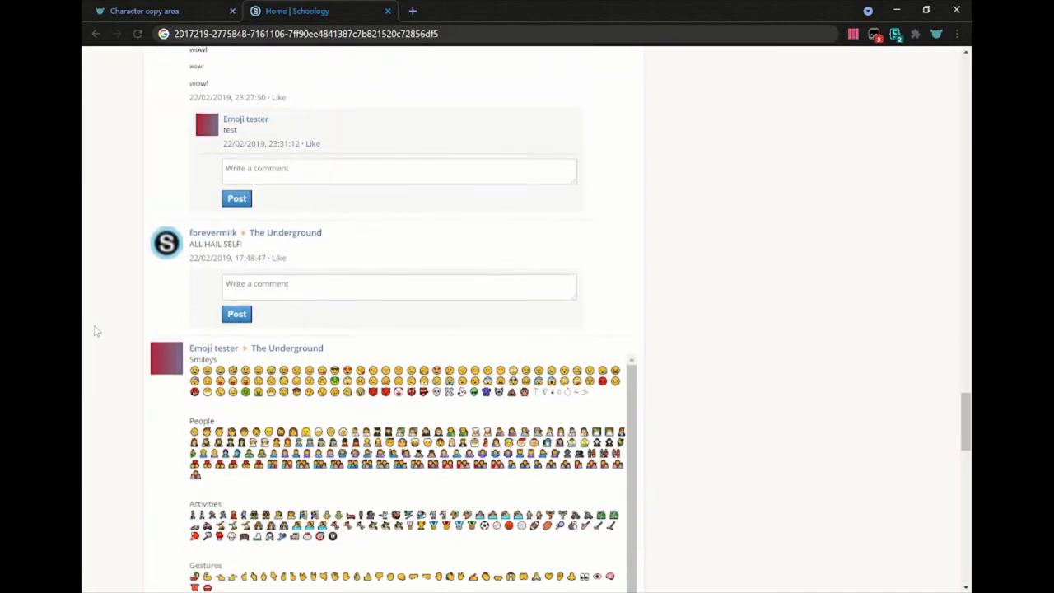
scroll(down, 3)
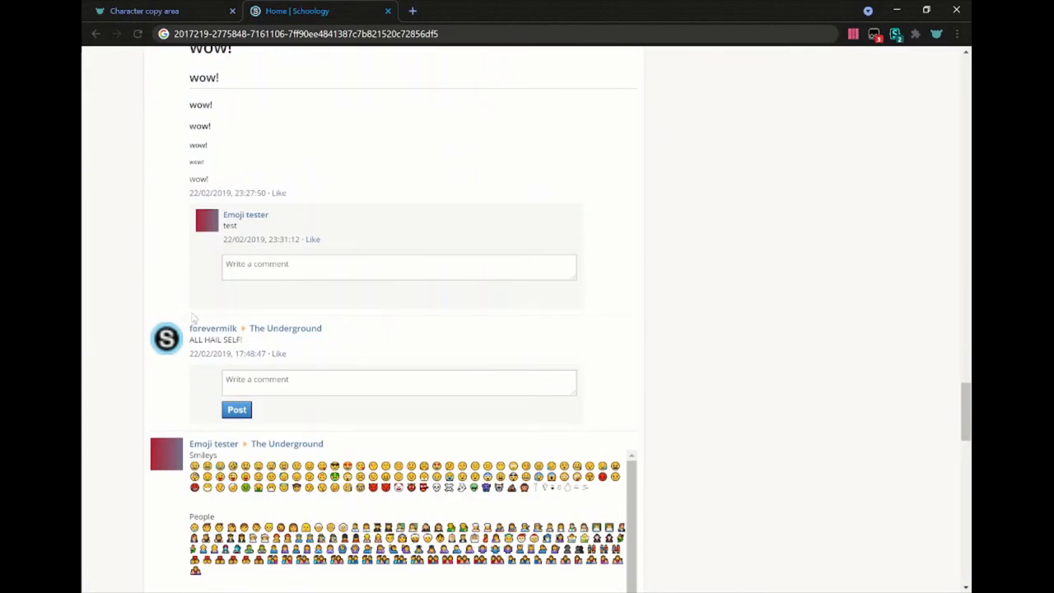
double_click(214, 339)
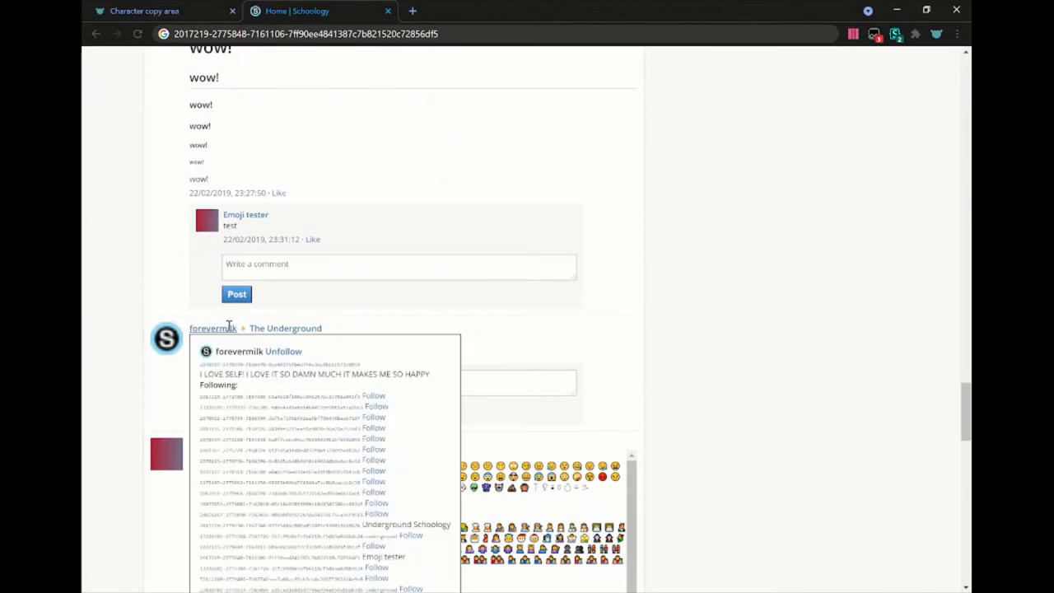
scroll(down, 3)
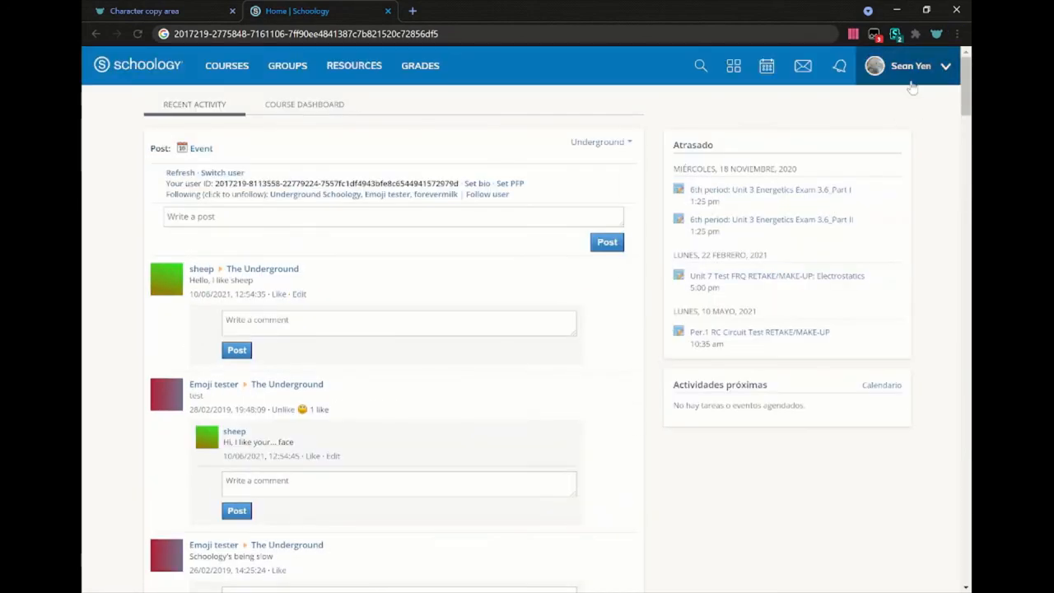
Step: Go to your profile and view the User data item of the Underground (sheep) portfolio
click(921, 66)
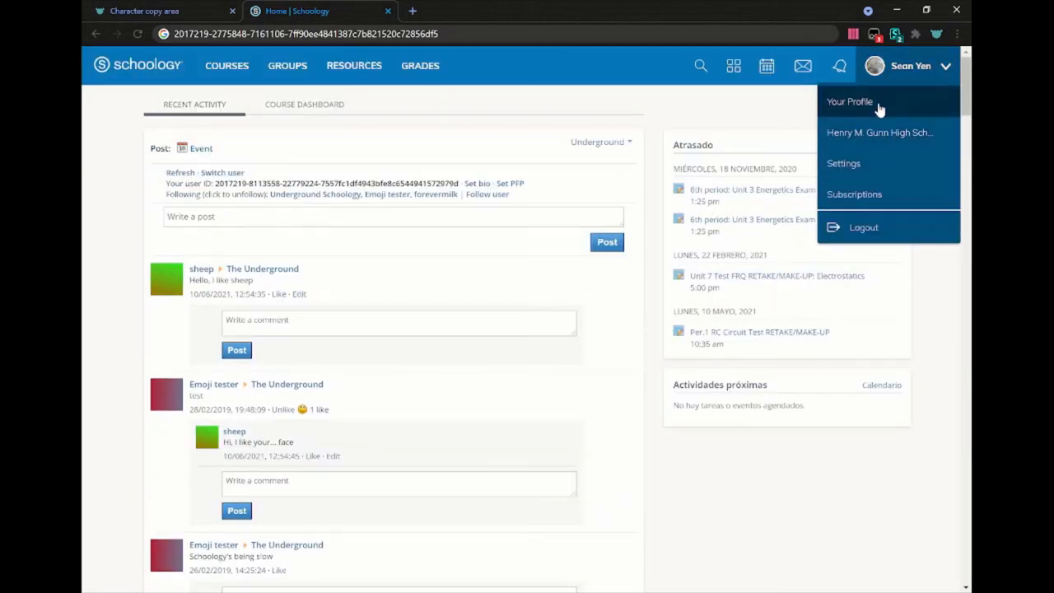
click(851, 102)
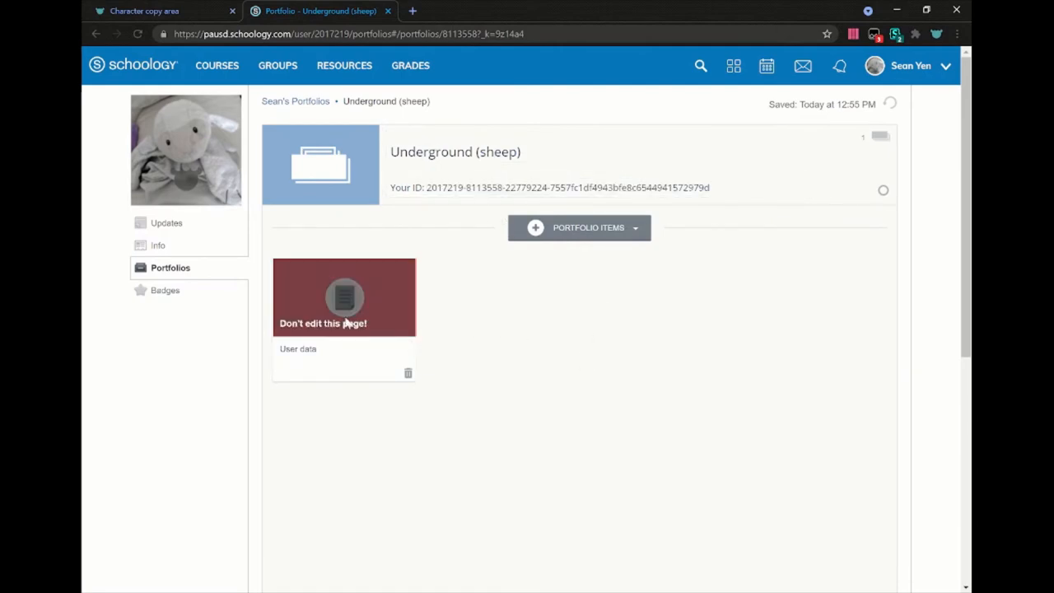
click(343, 297)
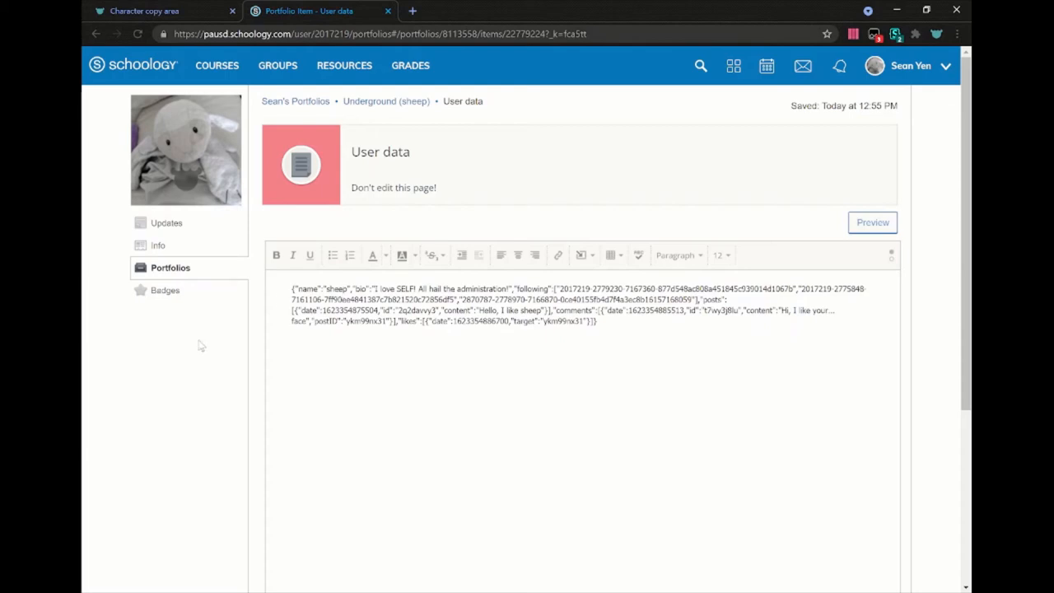
mouse_move(300, 165)
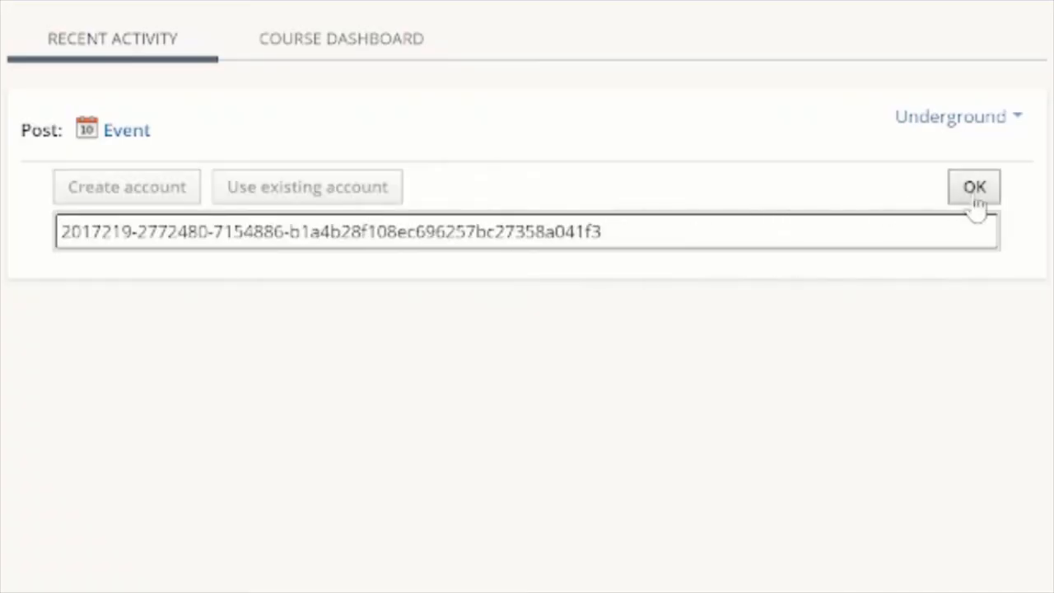
Step: Sign in with the pasted existing account ID and browse its followed users' feed
click(976, 188)
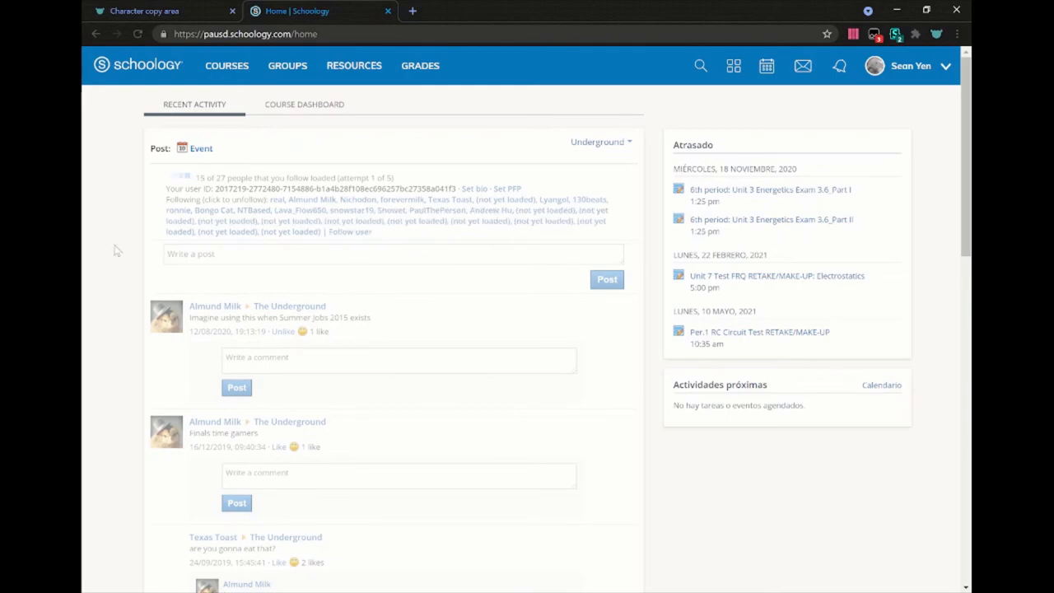
scroll(down, 3)
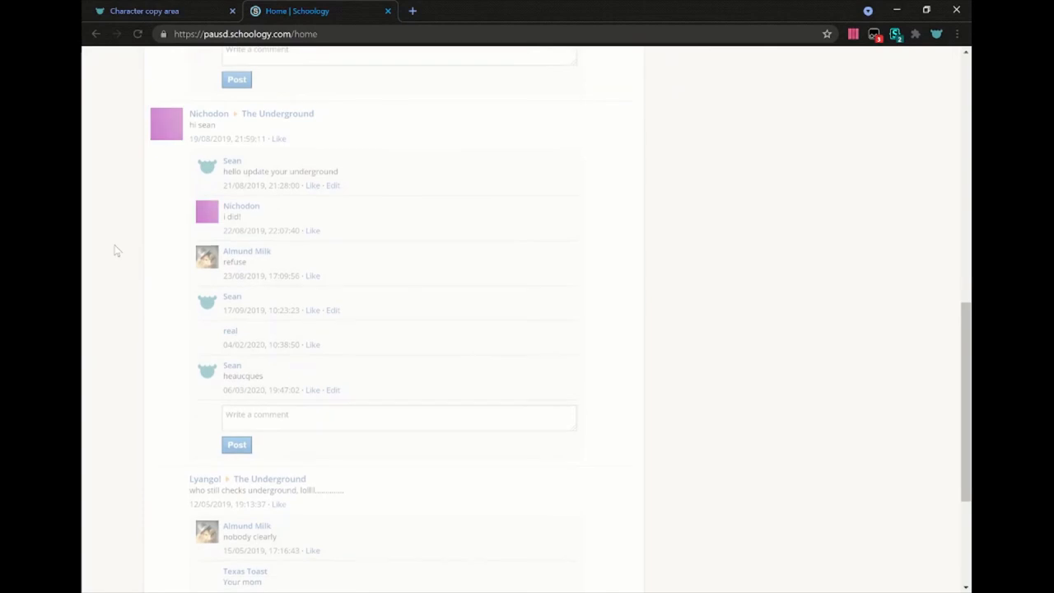
scroll(down, 3)
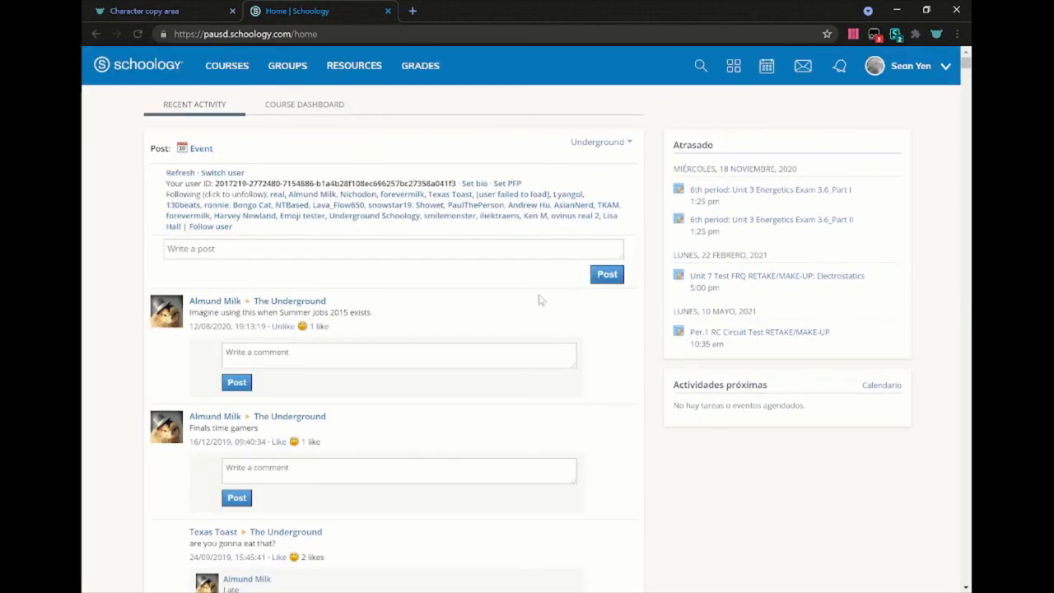
mouse_move(580, 234)
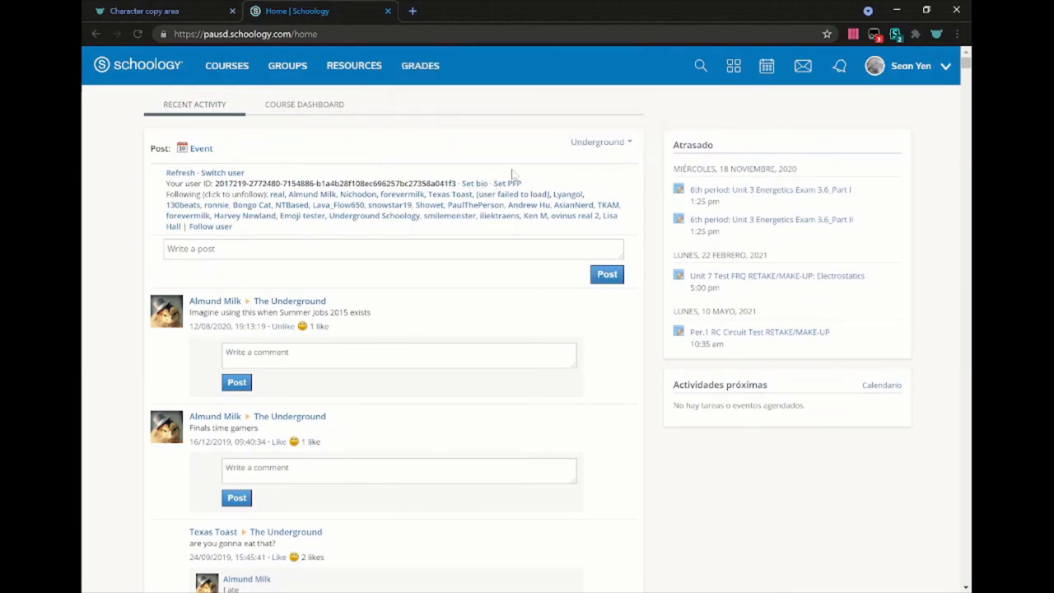
mouse_move(550, 183)
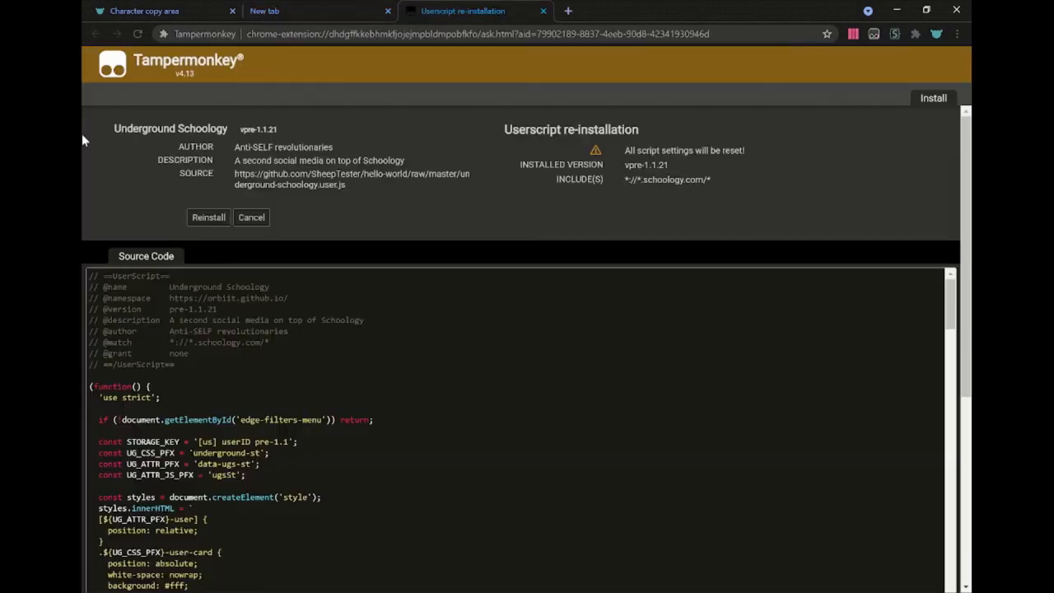
Step: Scroll through the userscript's source code on the reinstall page
scroll(down, 3)
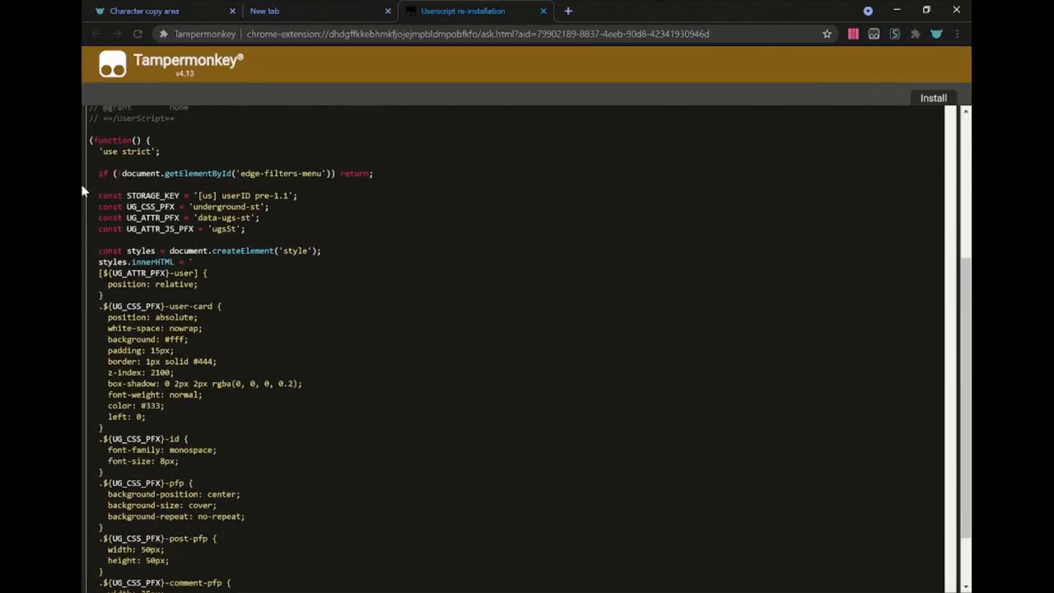